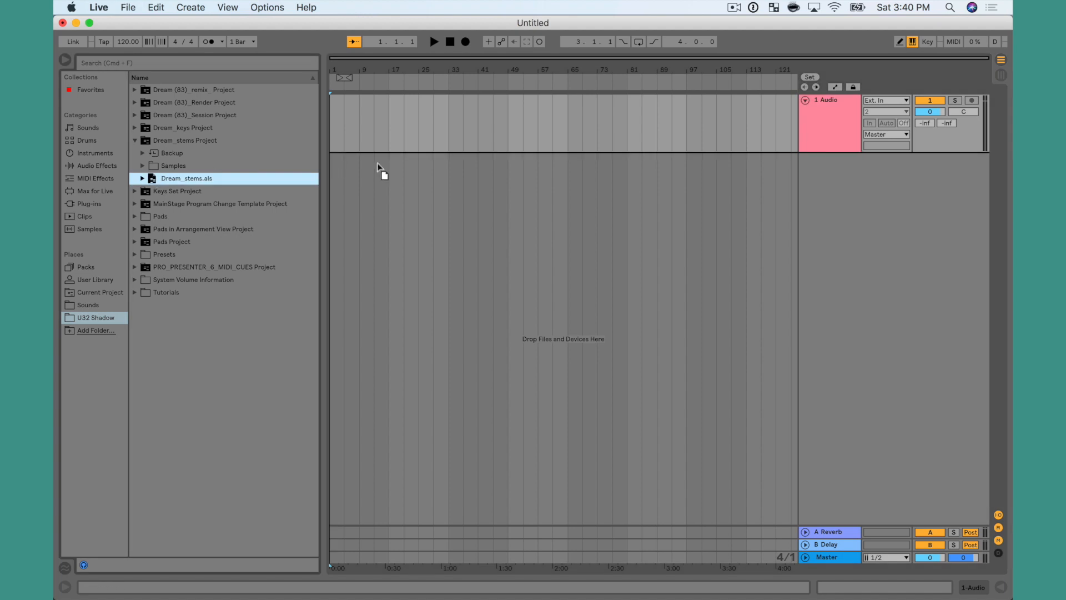
Step: Rename the new MIDI track below the stems to 'Markers'
double_click(187, 178)
text(M)
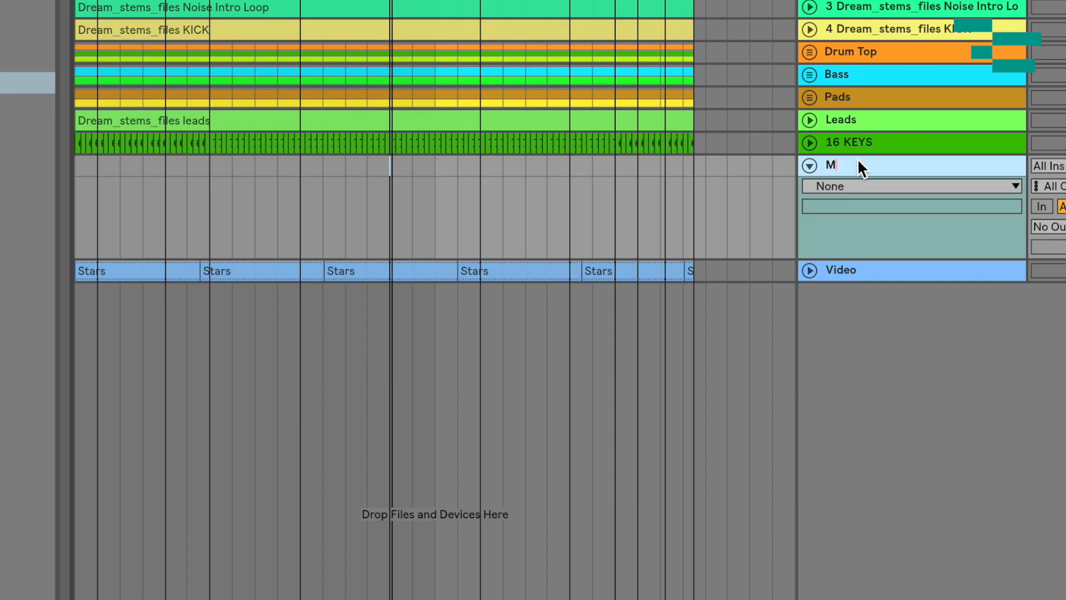
text(ark)
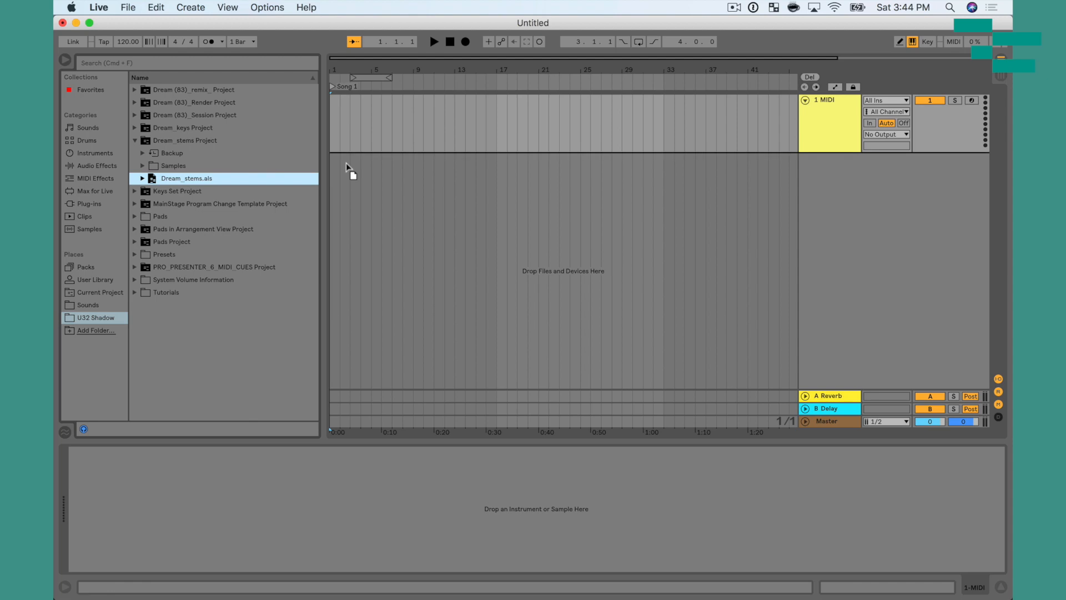
double_click(187, 179)
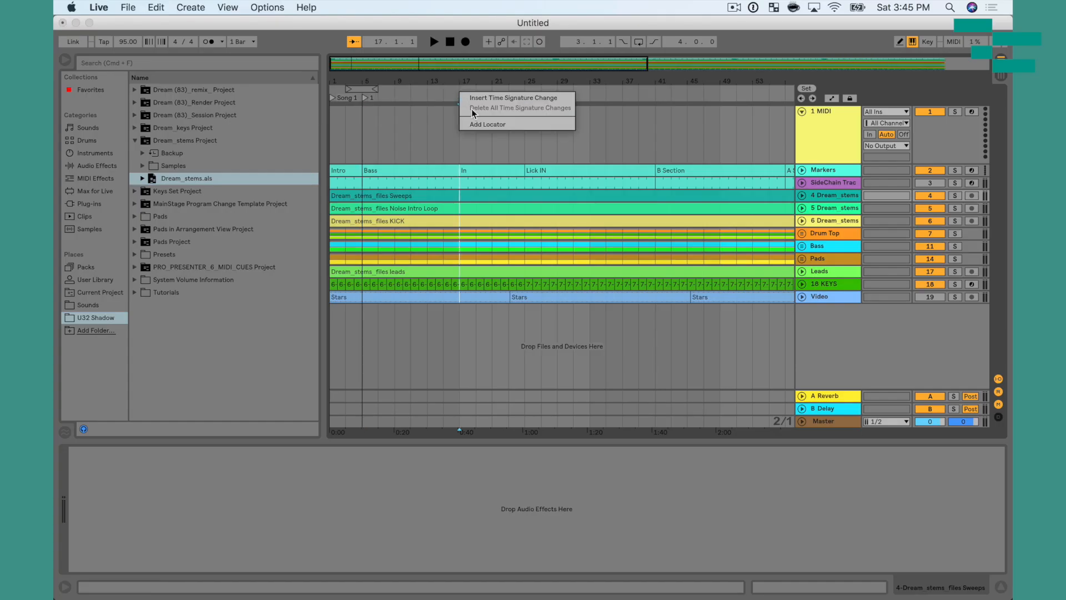
Step: Add locators at the In, Lick IN, B Section, second B Section and A Section Out starts
click(488, 124)
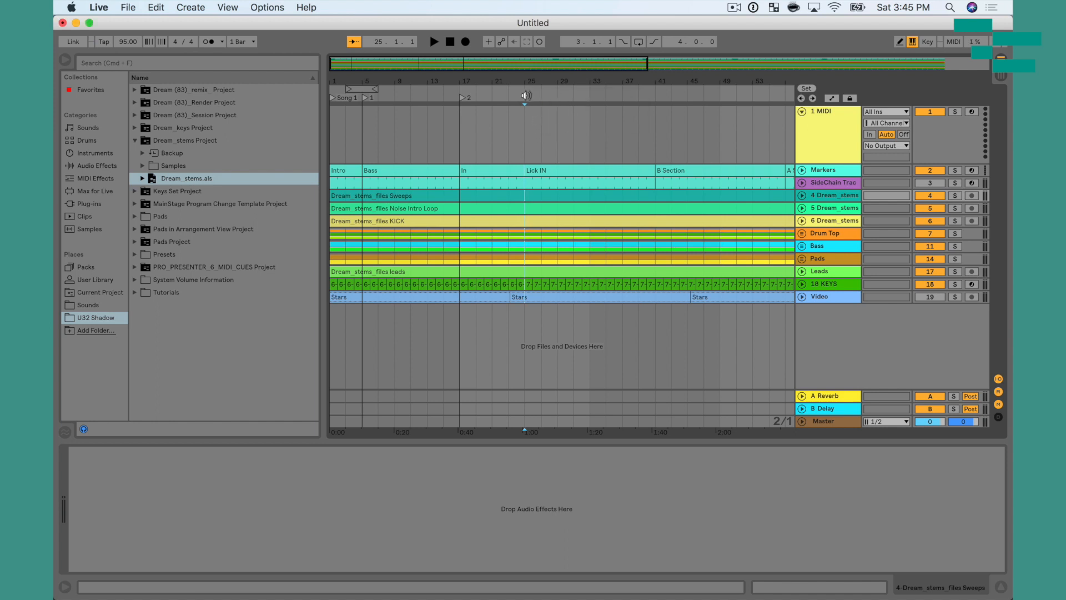
click(526, 96)
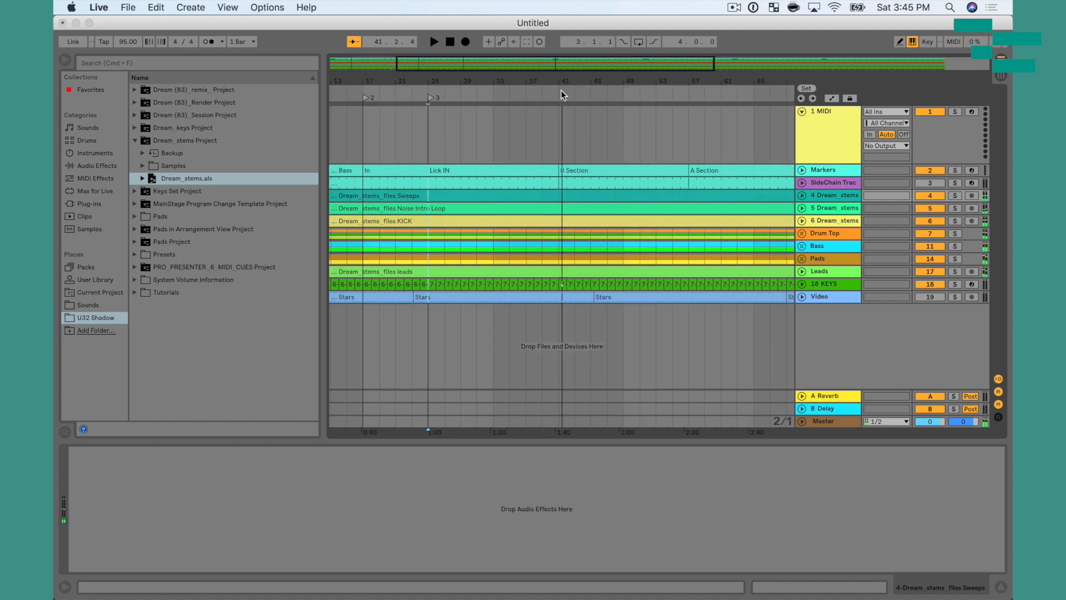
right_click(595, 103)
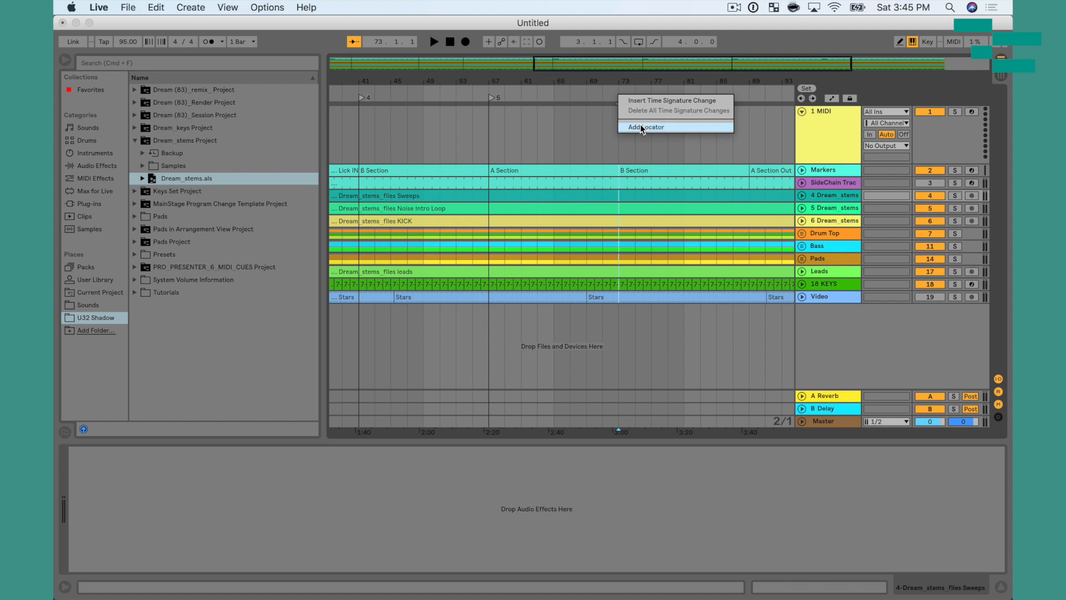
click(646, 127)
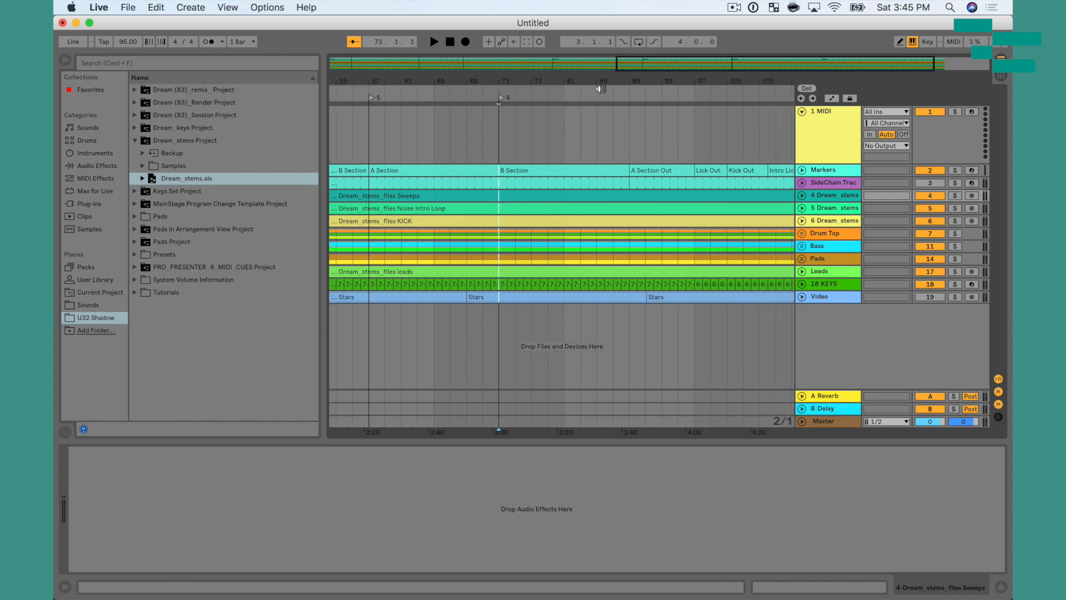
right_click(626, 97)
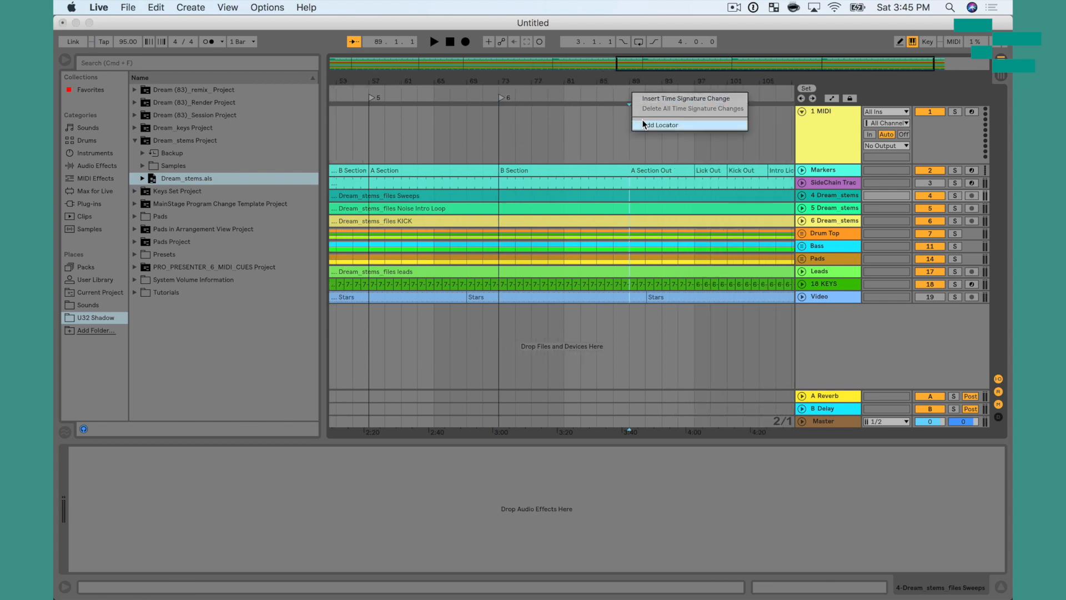